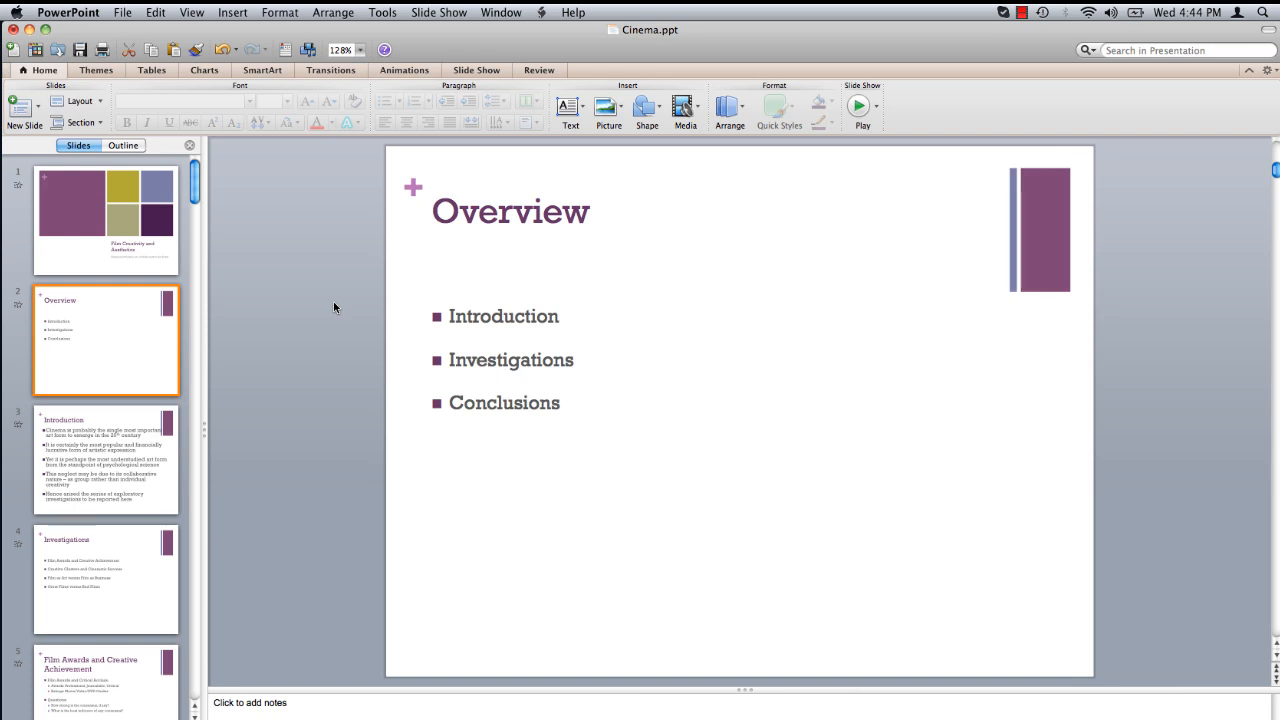
Switch from Normal view into Slide Master editing via the View menu.
left_click(192, 12)
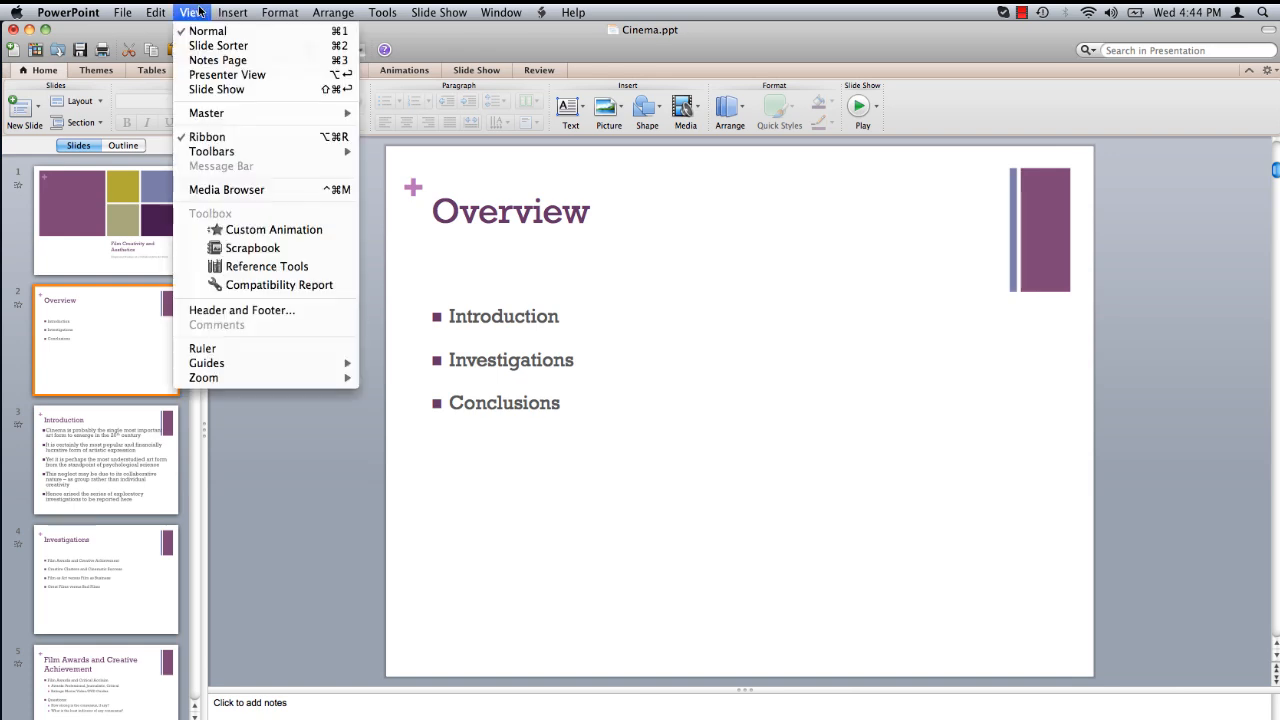
mouse_move(206, 112)
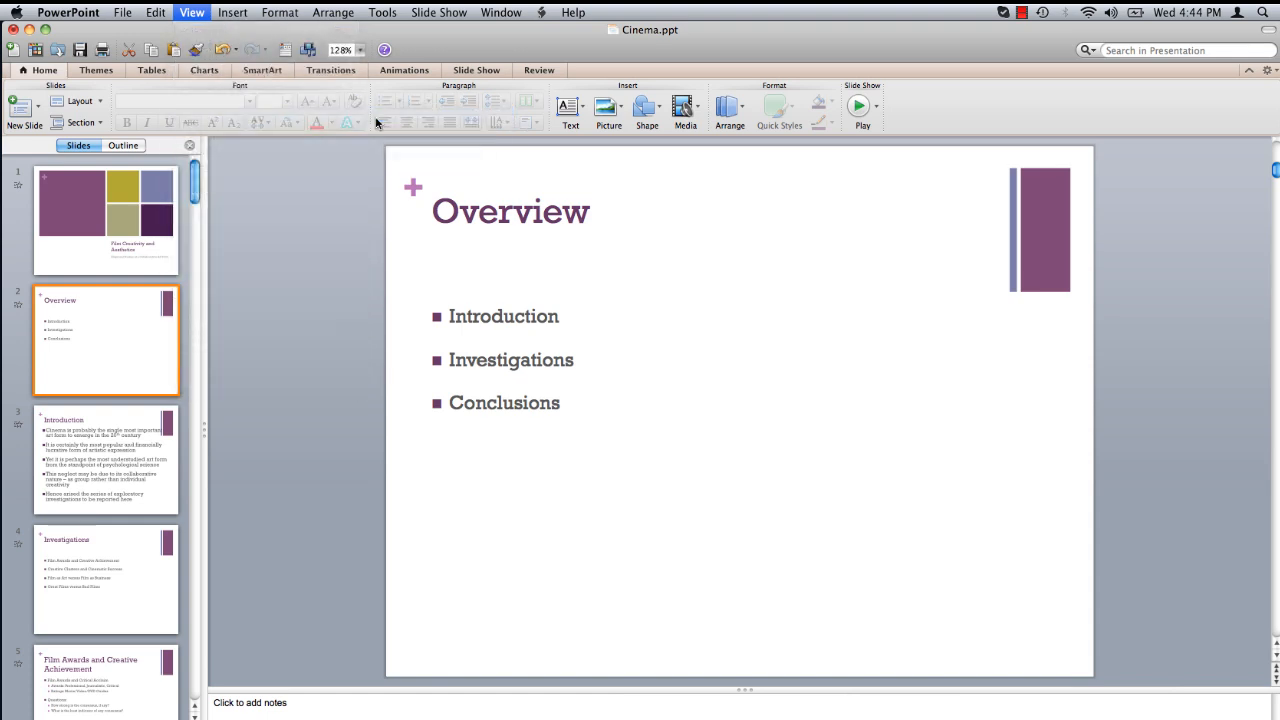
left_click(192, 12)
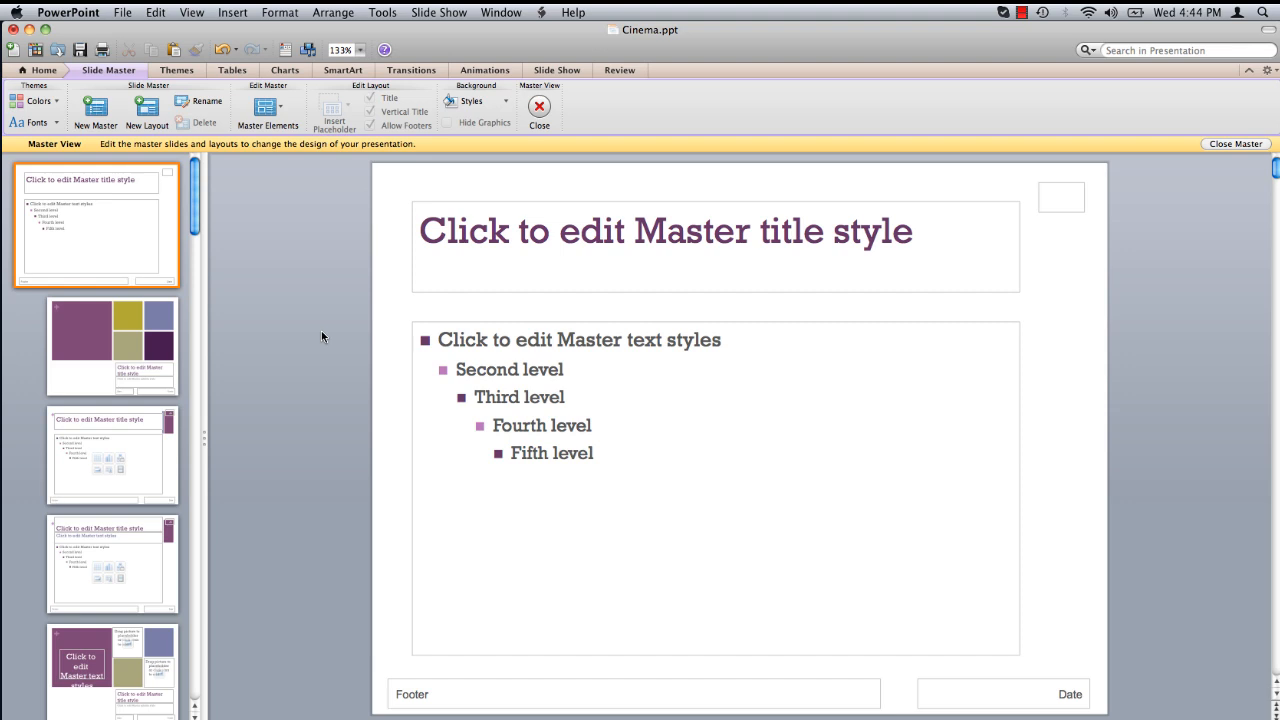
mouse_move(240, 10)
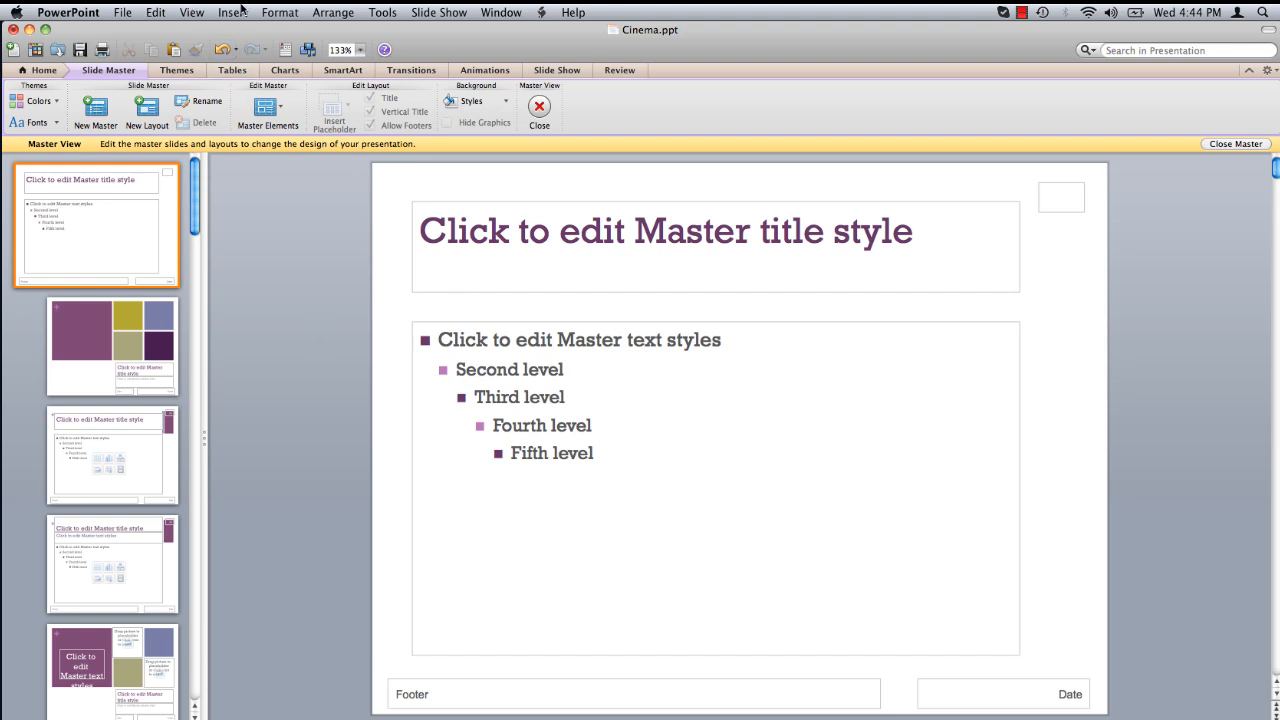
Insert the film-reel picture from file onto the slide master.
left_click(232, 12)
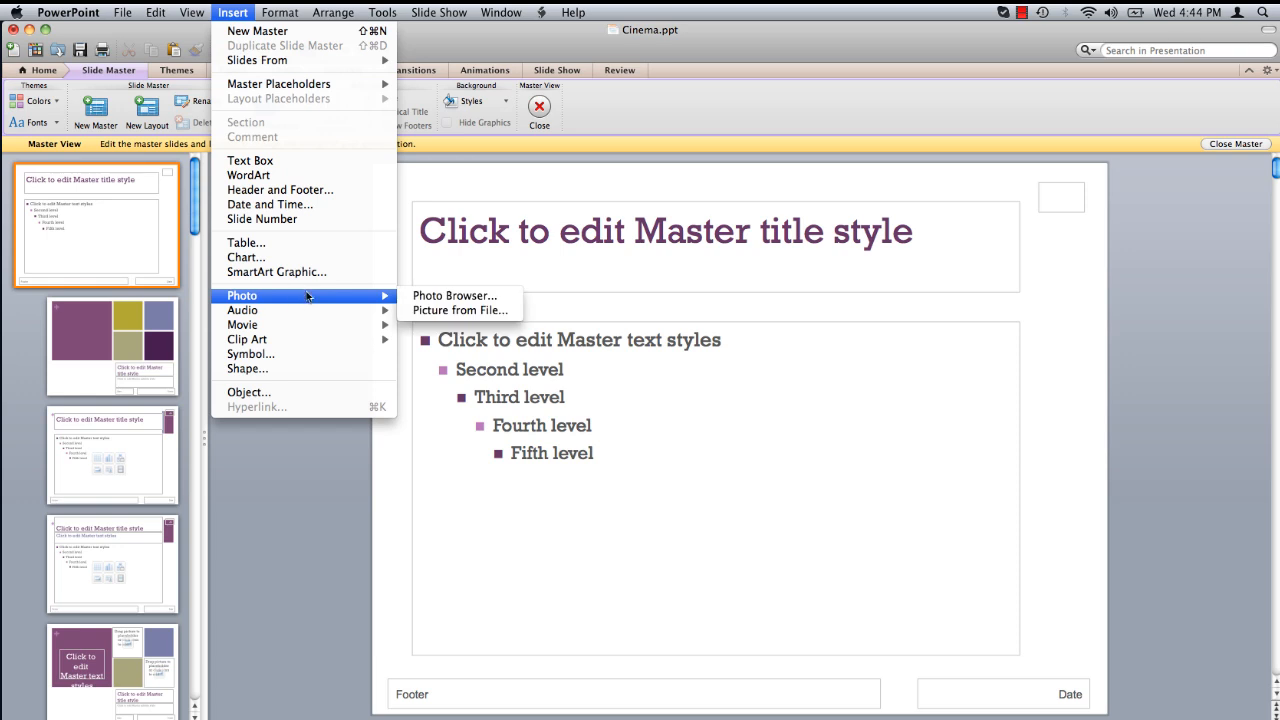
mouse_move(460, 310)
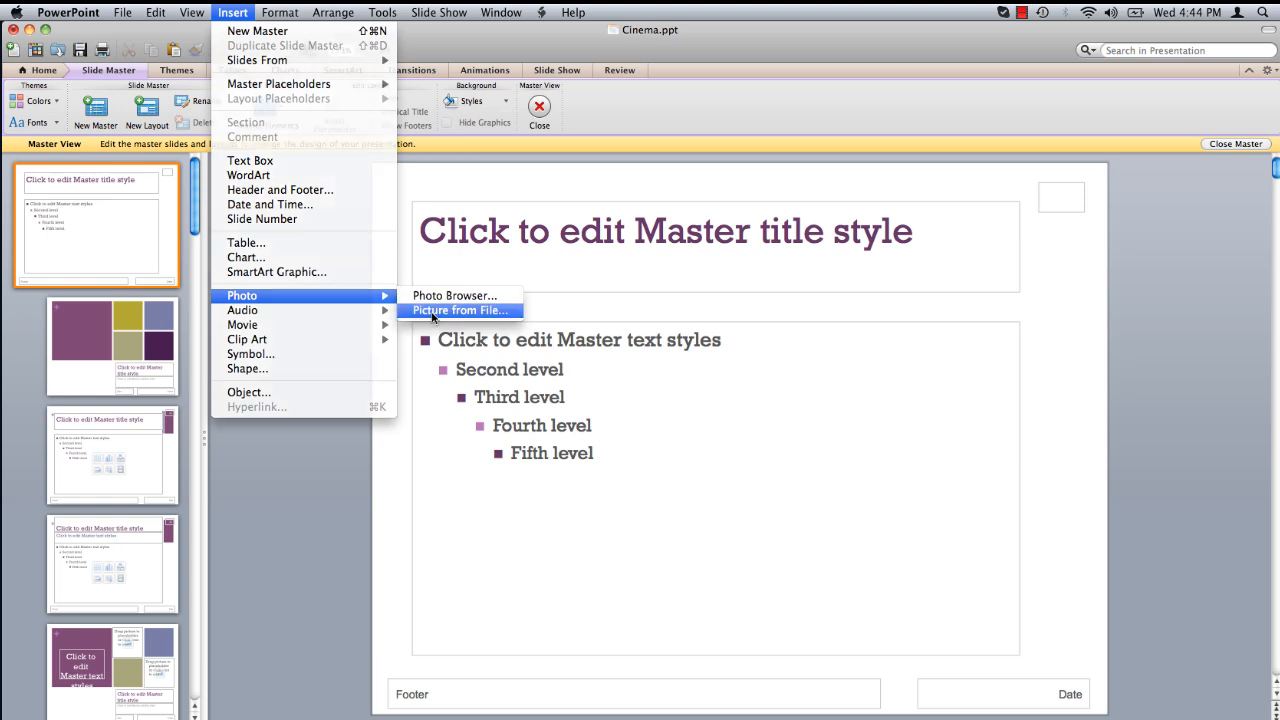
left_click(460, 310)
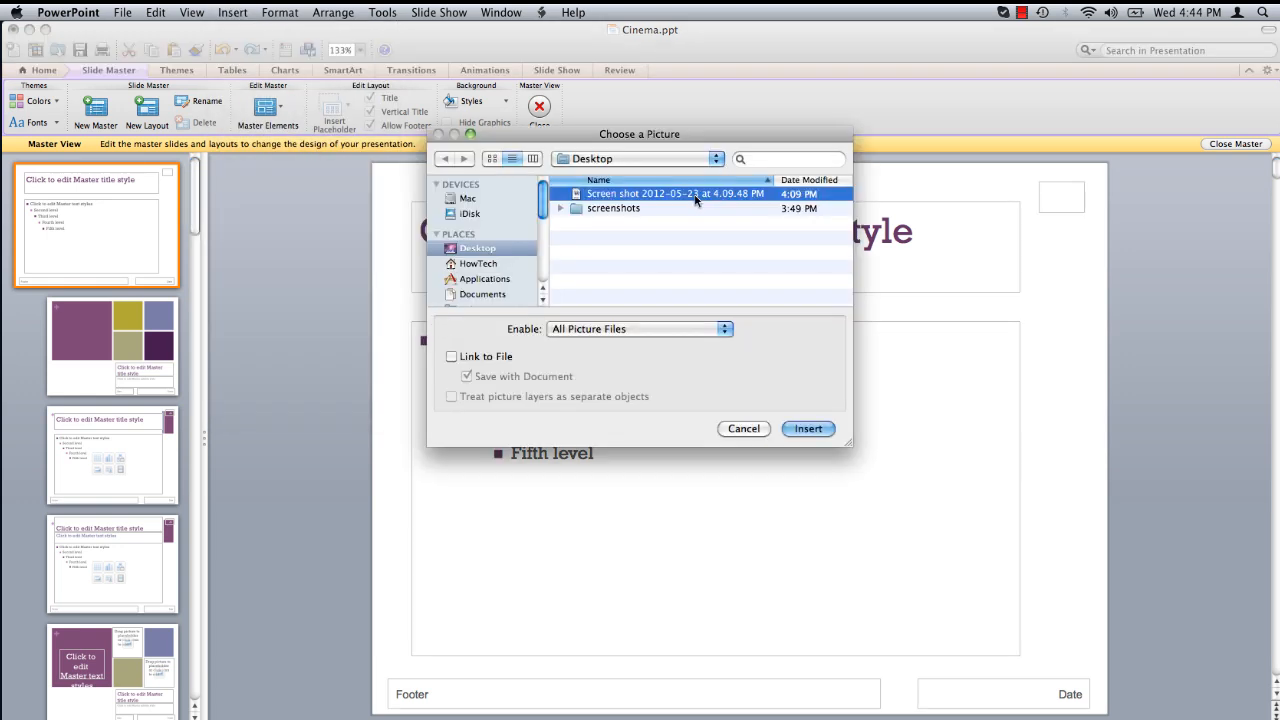
left_click(808, 428)
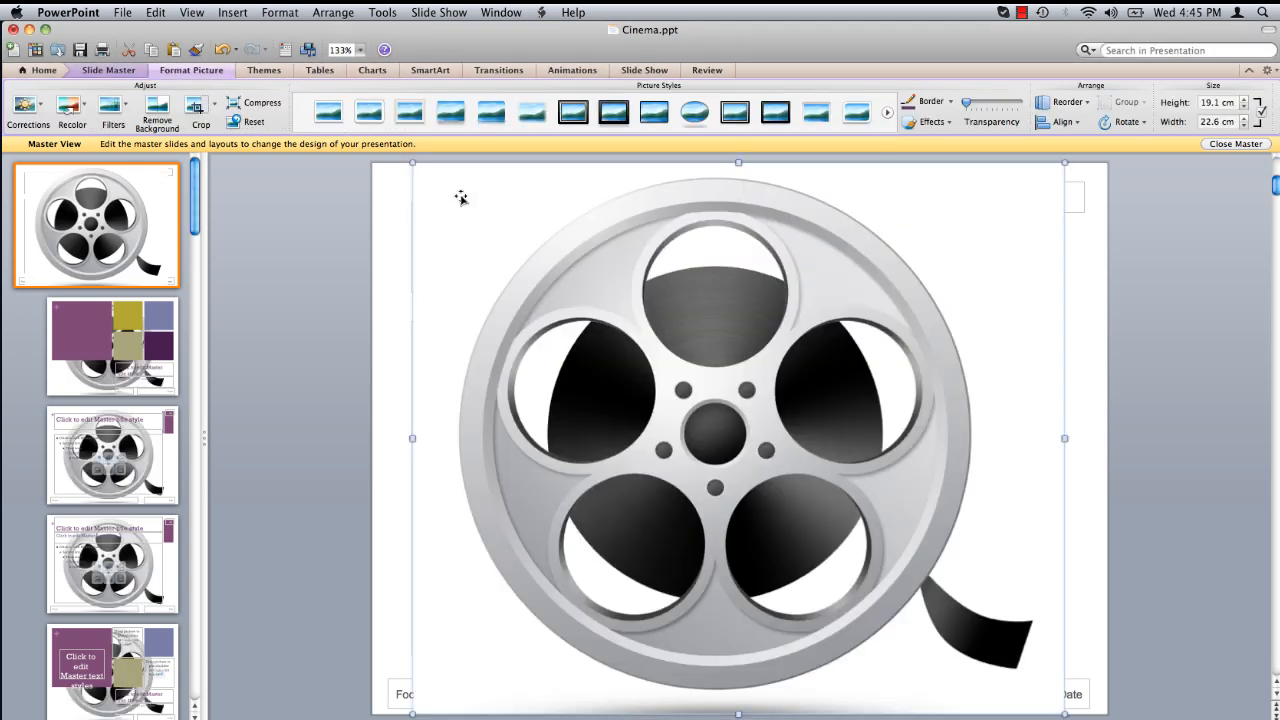
mouse_move(412, 164)
type("2")
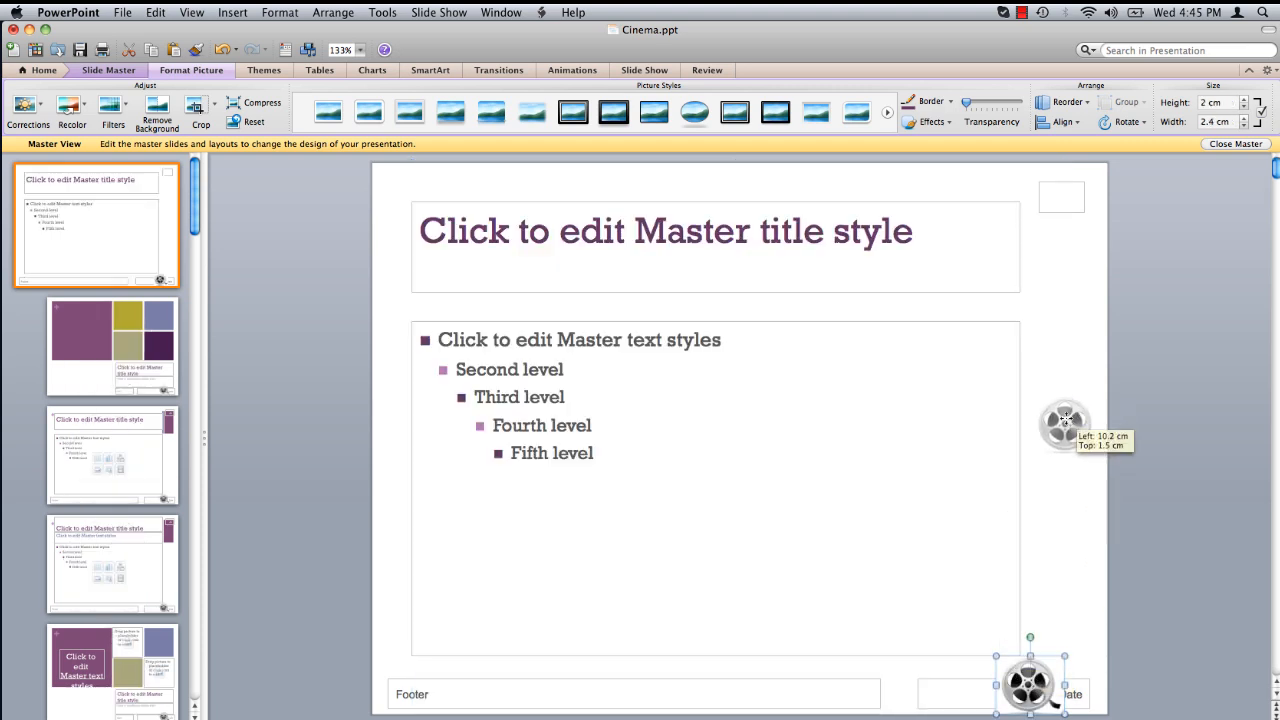
Drag the shrunken film reel to the right edge beside the body text placeholder.
left_click_drag(1028, 684, 1060, 420)
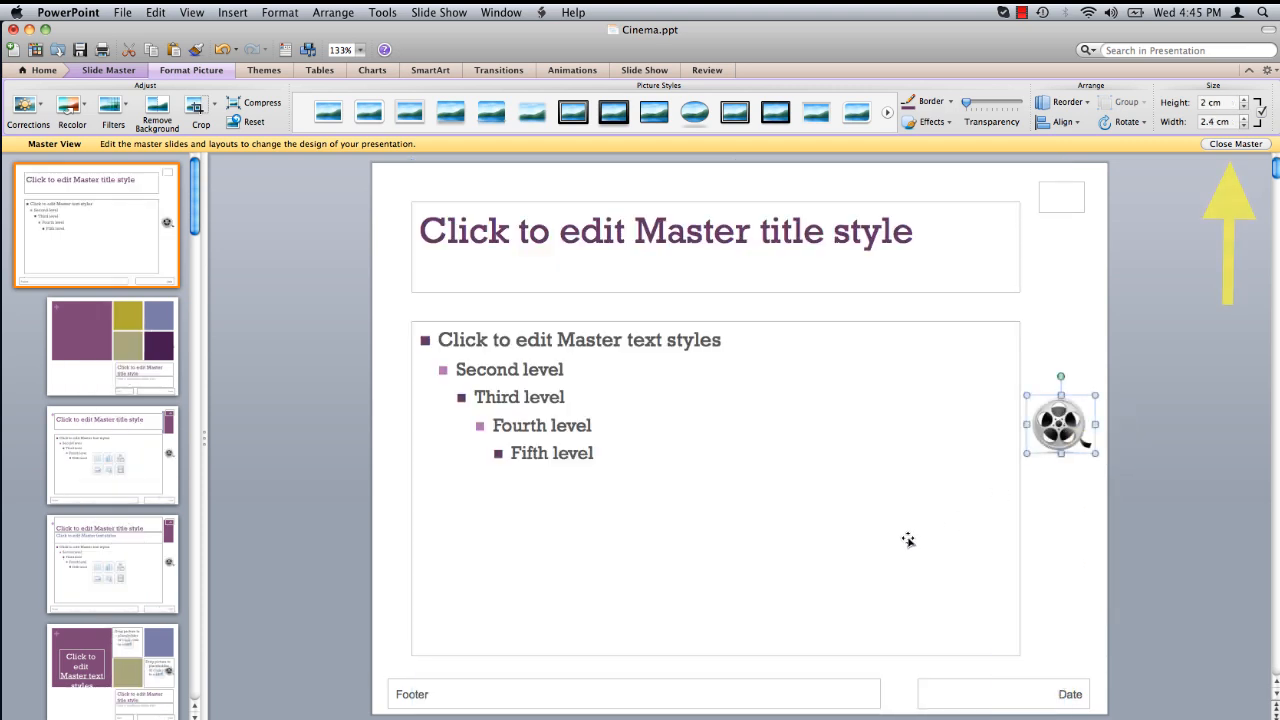
Close Master view and check the Film Awards and Creative Clusters slides for the reel icon.
left_click(1236, 144)
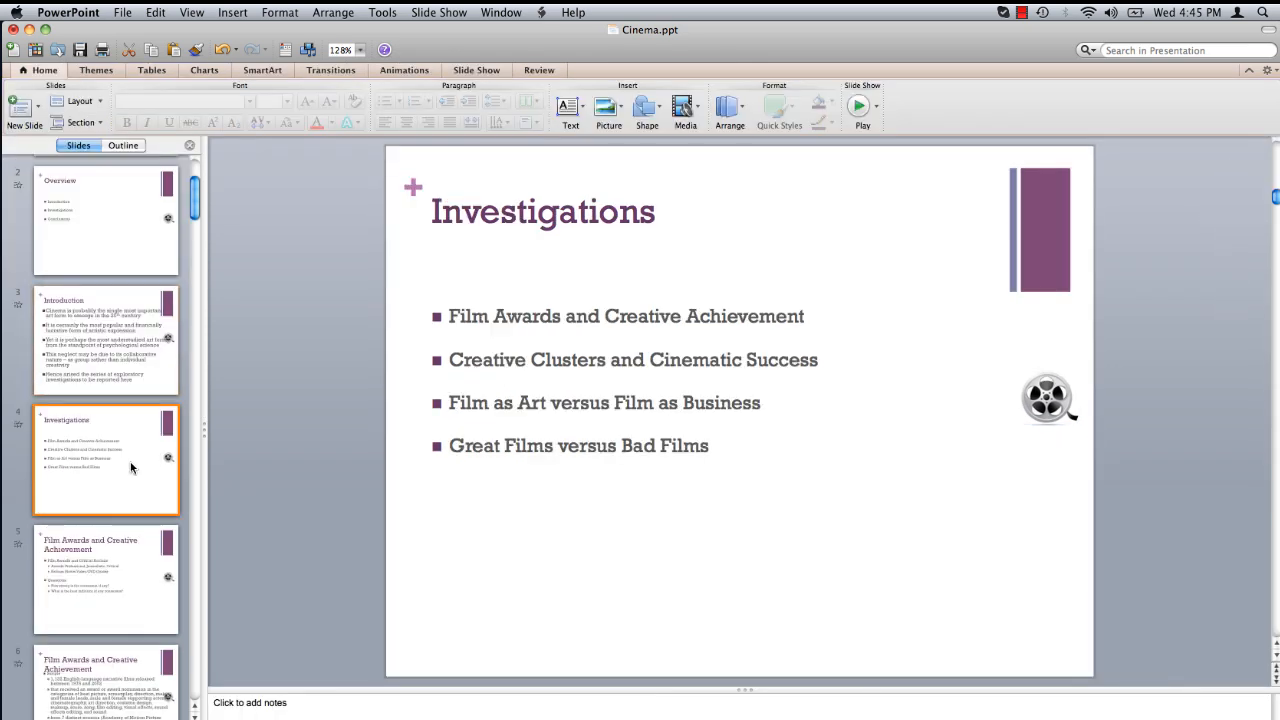
left_click(104, 578)
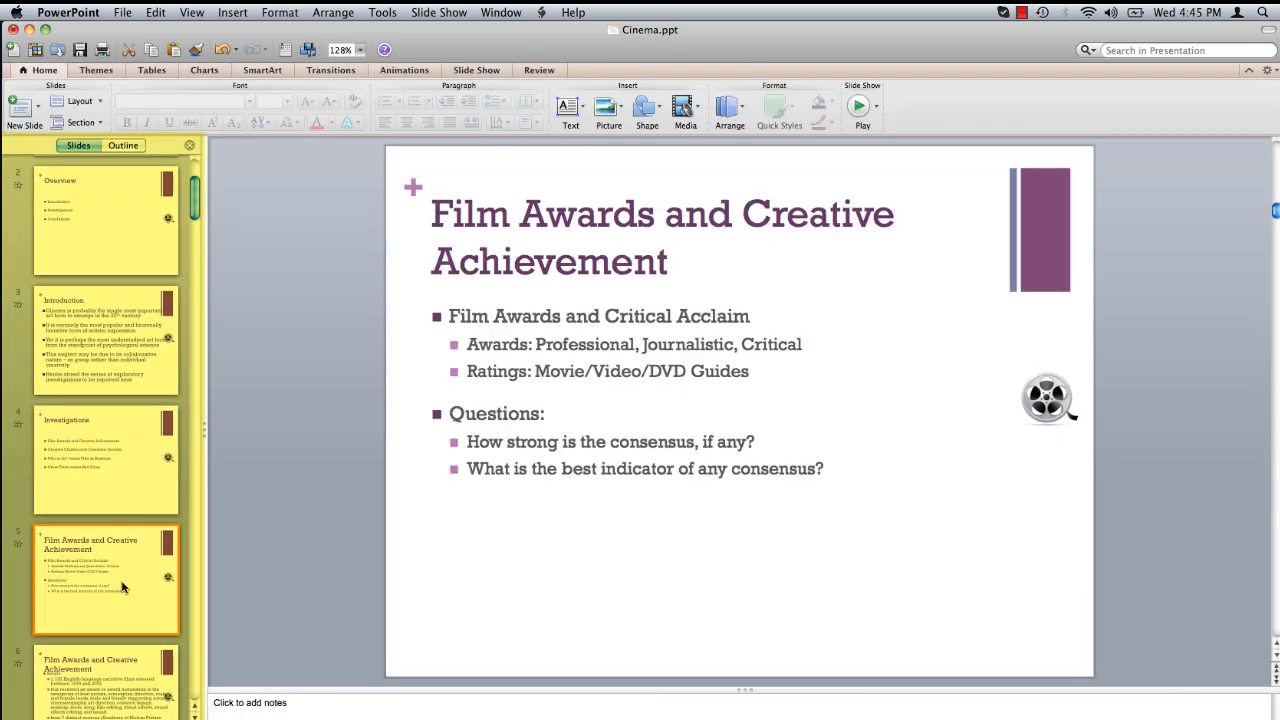
left_click(108, 670)
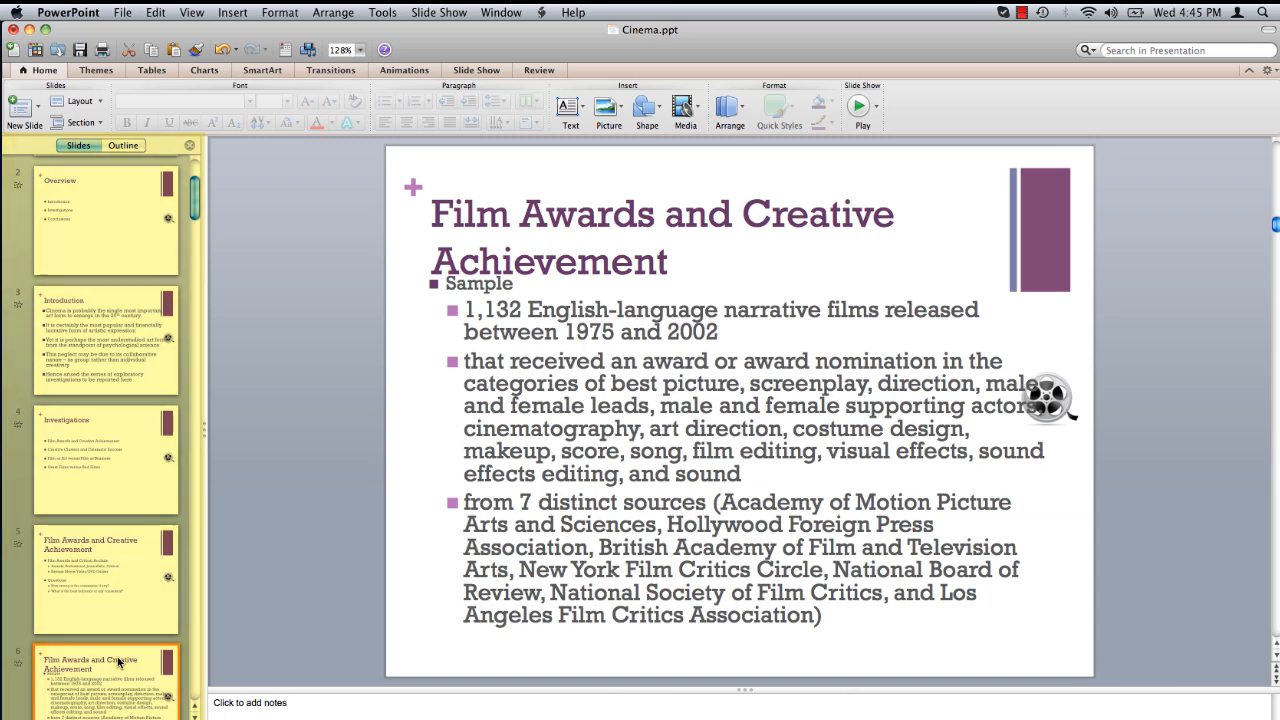
scroll("down", 3)
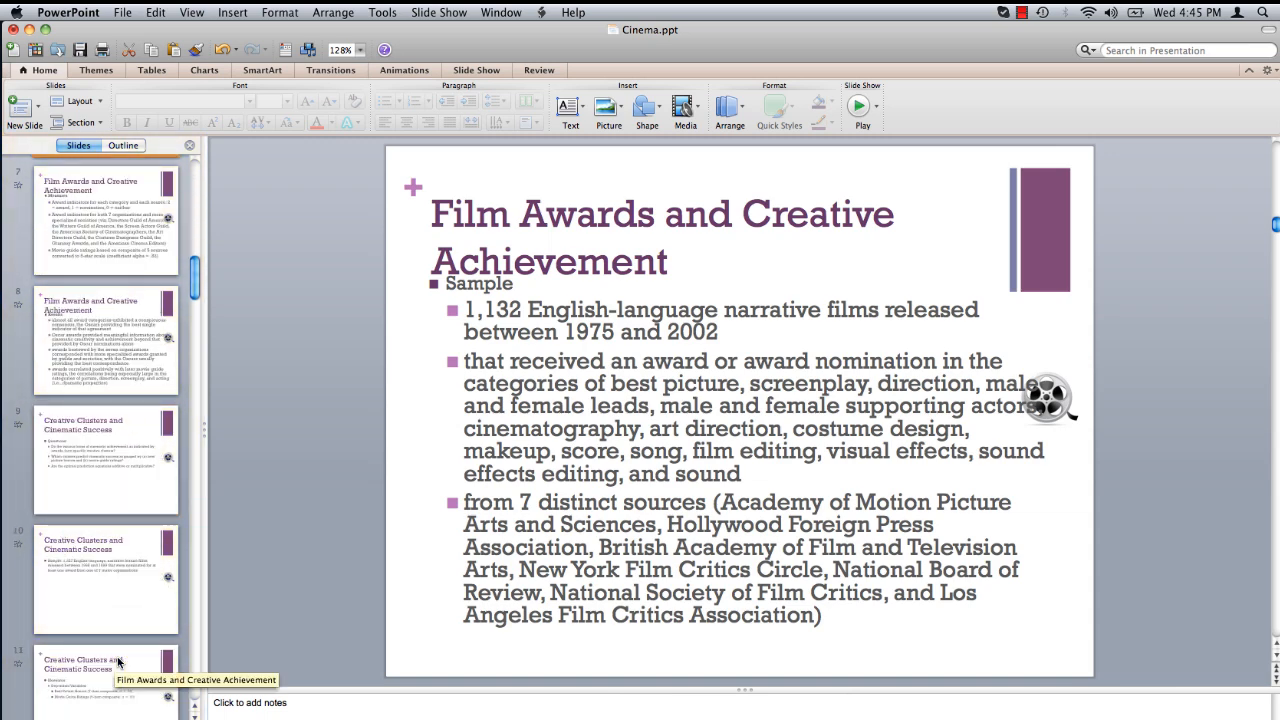
left_click(104, 576)
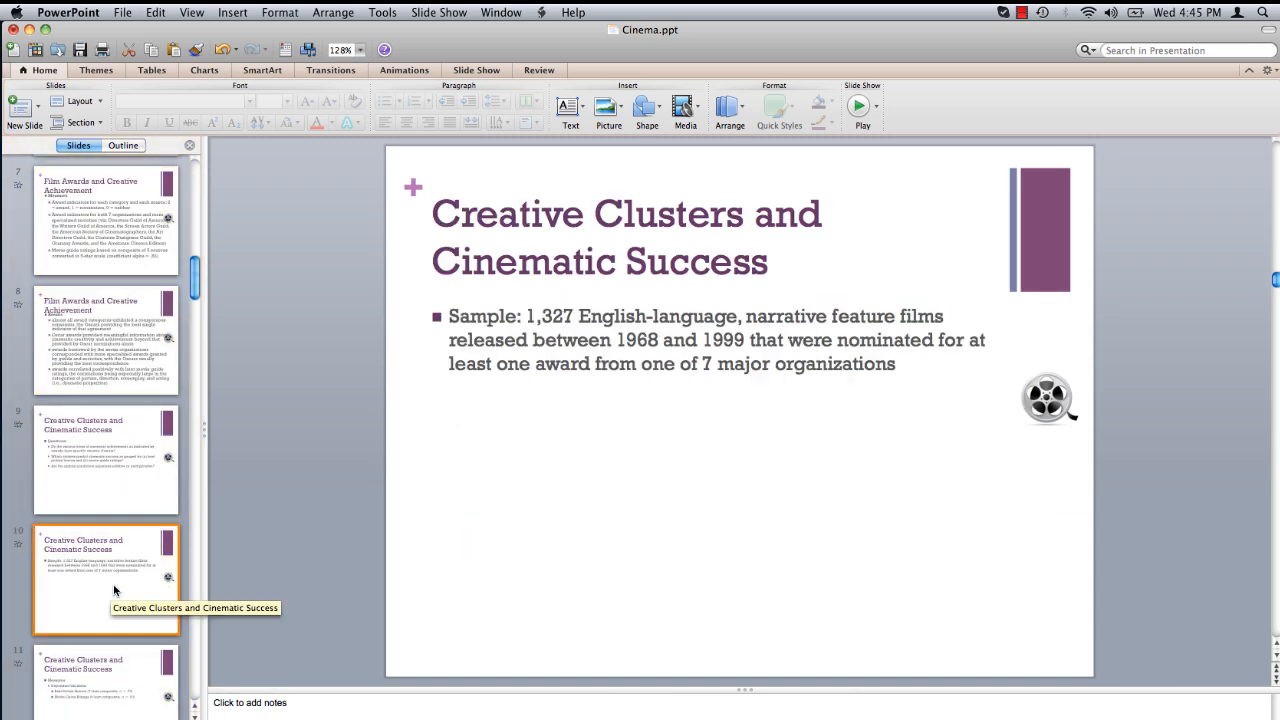